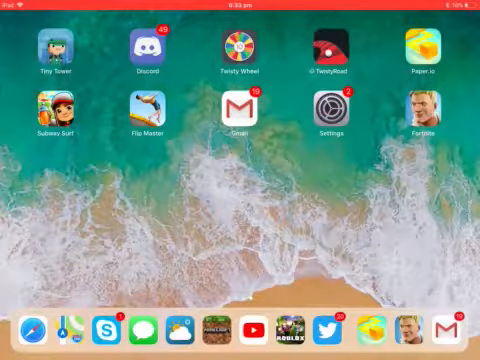
{"action": "scroll", "scroll_direction": "left", "scroll_amount": 3}
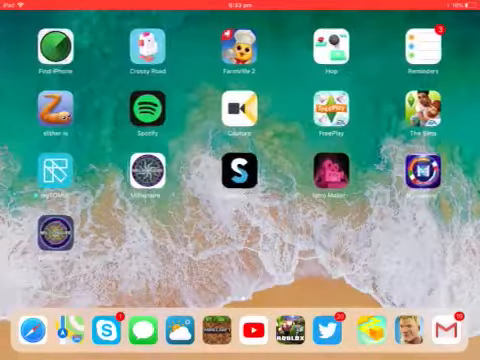
{"action": "scroll", "scroll_direction": "left", "scroll_amount": 3}
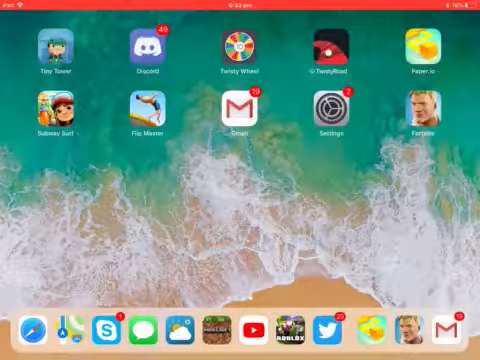